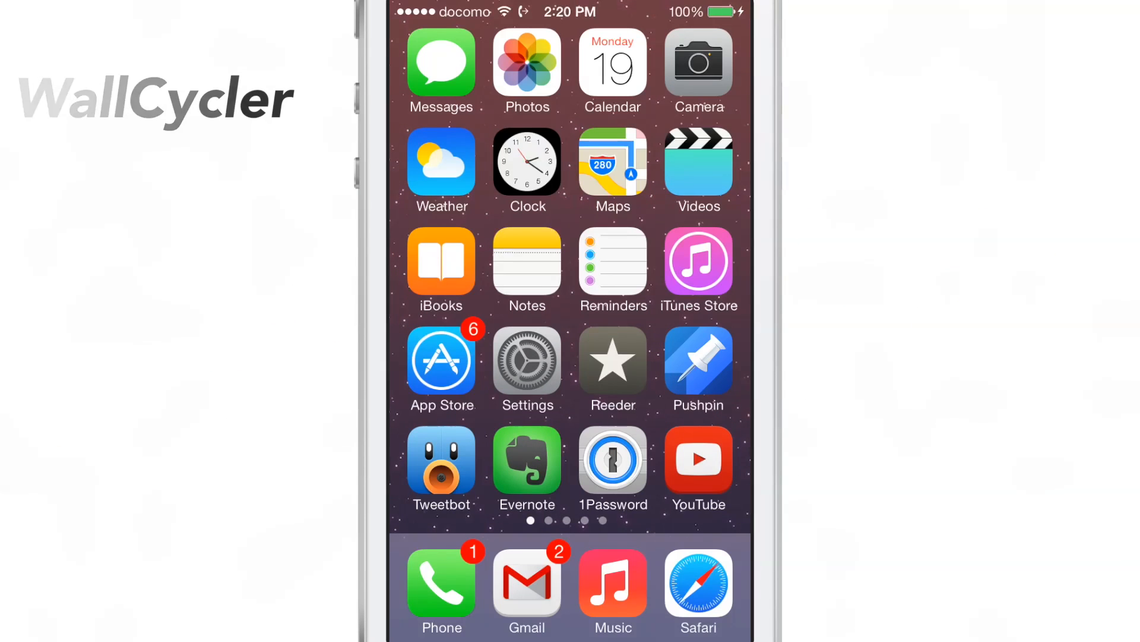
Launch Settings from the home screen and scroll to Wallpapers & Brightness.
left_click(527, 361)
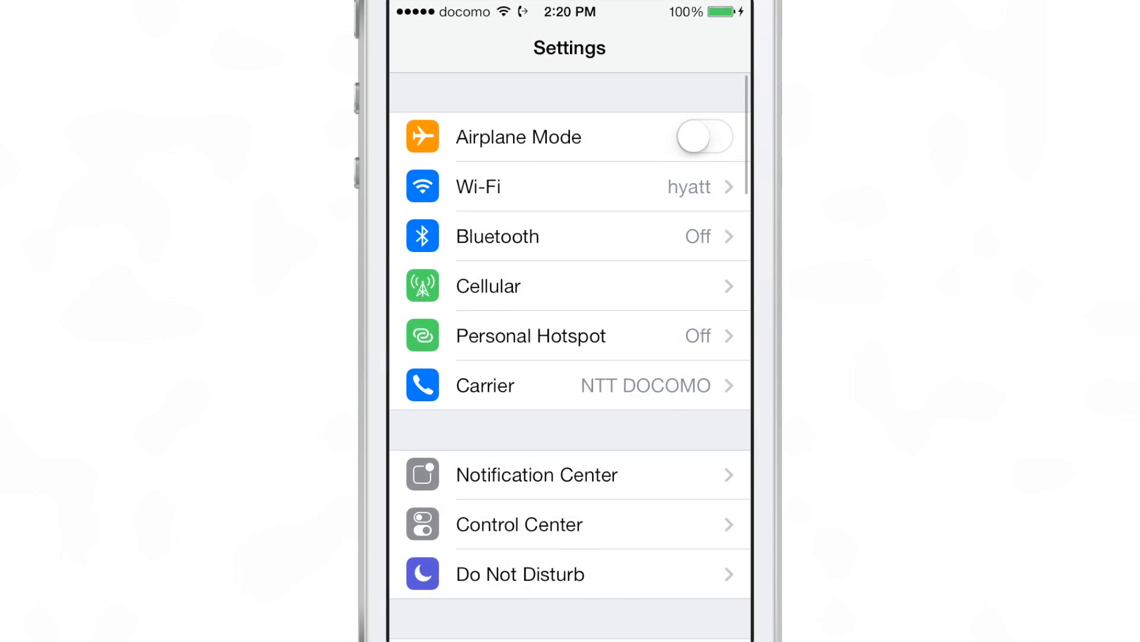
scroll("down", 3)
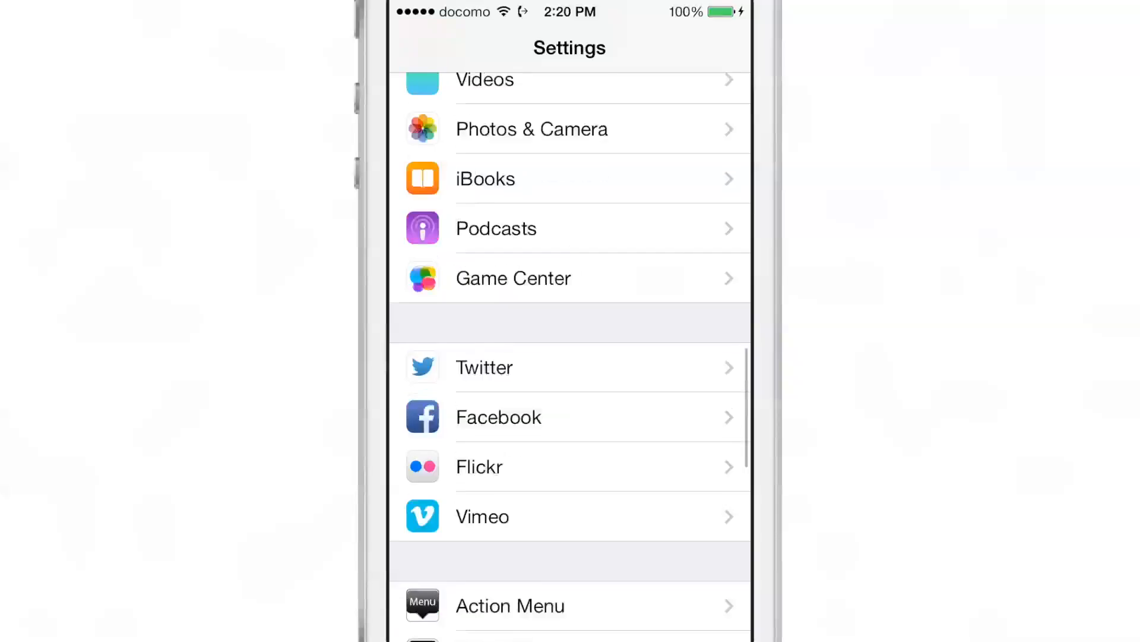
scroll("down", 3)
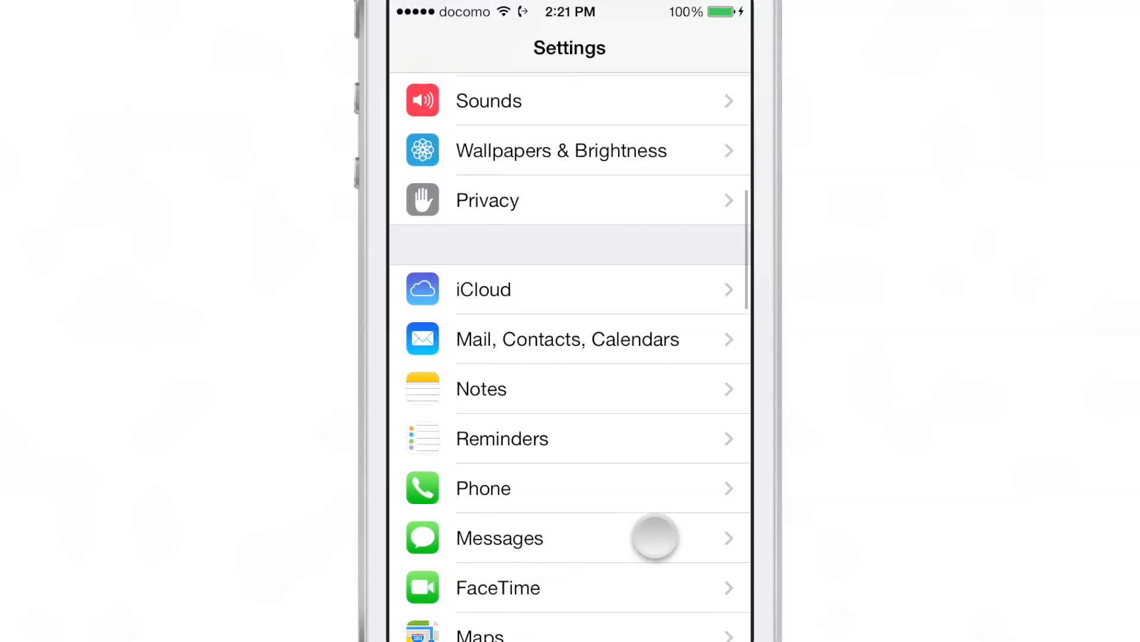
Open Wallpapers & Brightness to reach the Choose screen listing Camera Roll, Japan and Instagram albums.
left_click(561, 151)
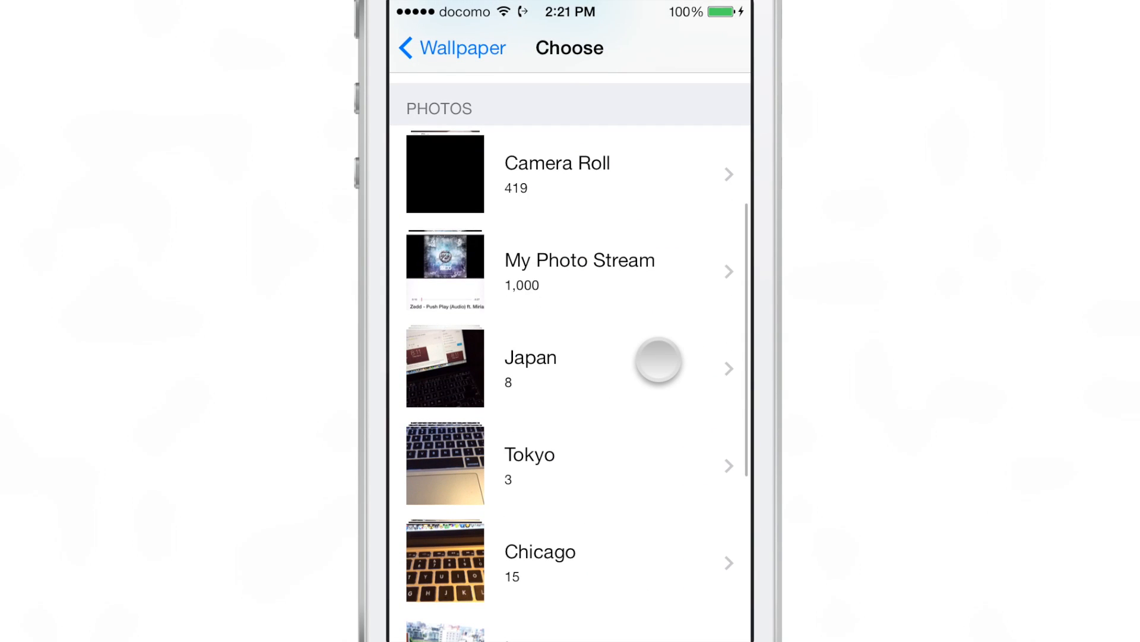
scroll("down", 3)
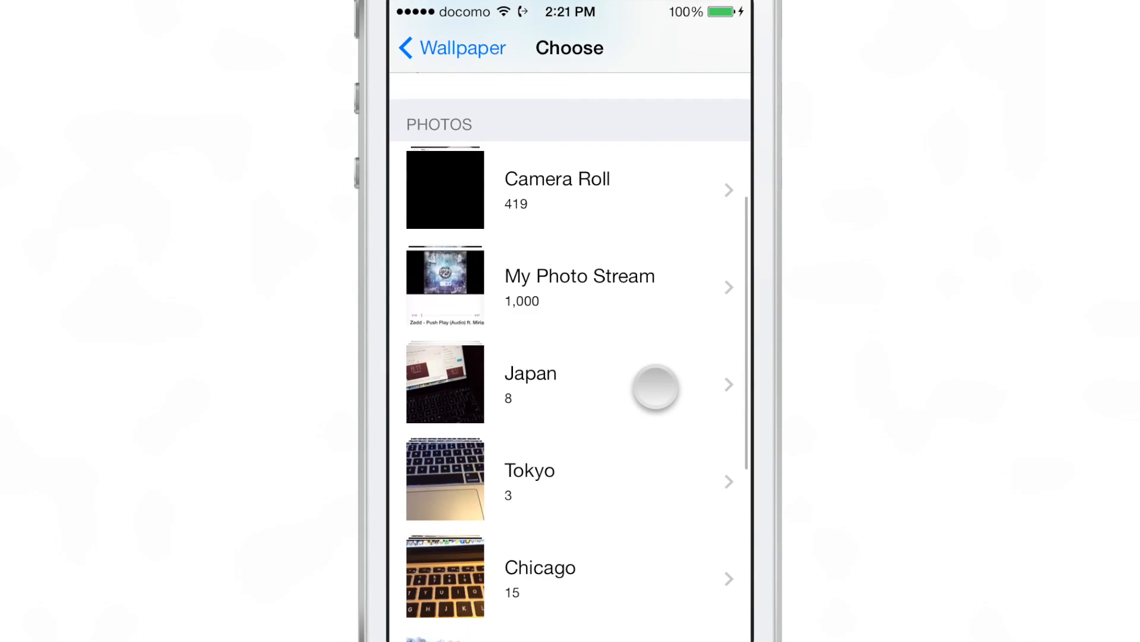
scroll("up", 3)
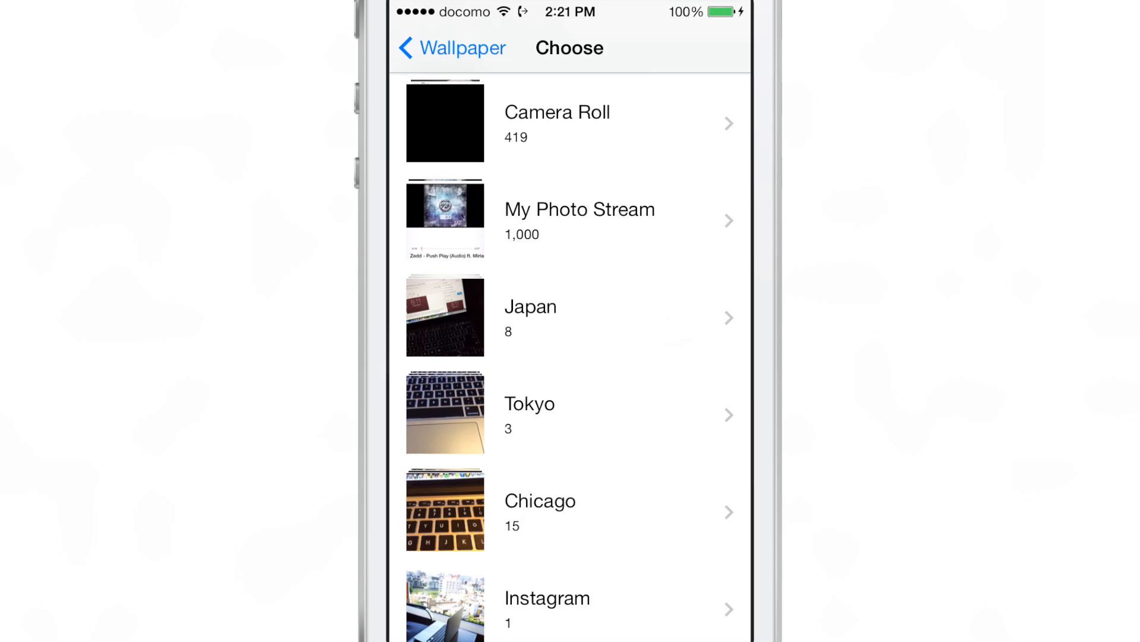
Pick the Chicago album and accept WallCycler's prompt to cycle all its photos.
left_click(531, 316)
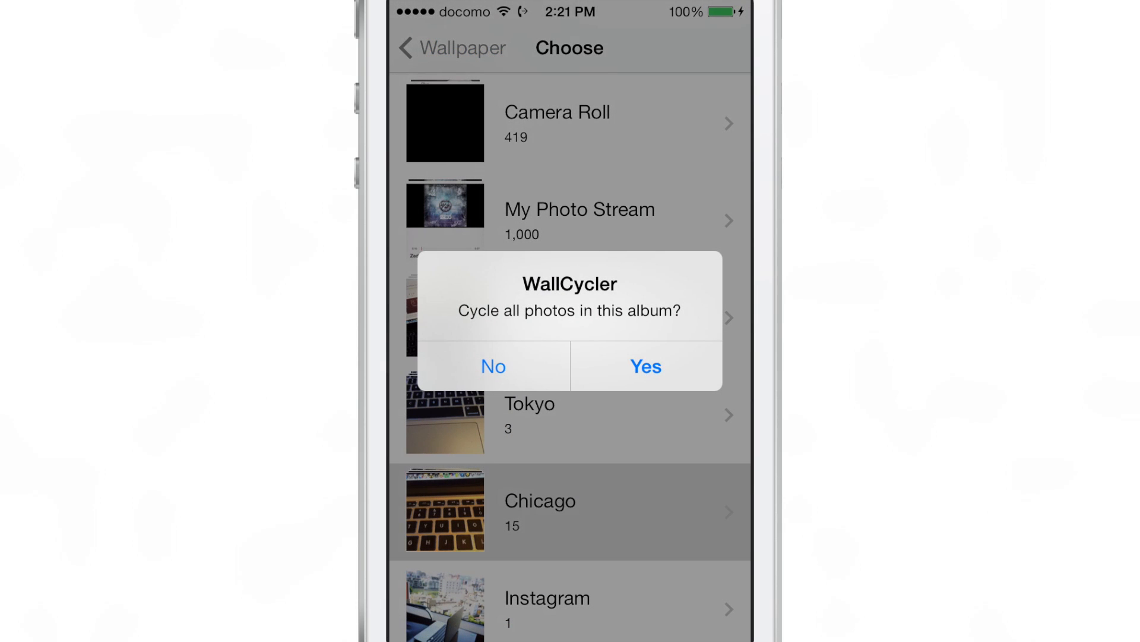
left_click(493, 366)
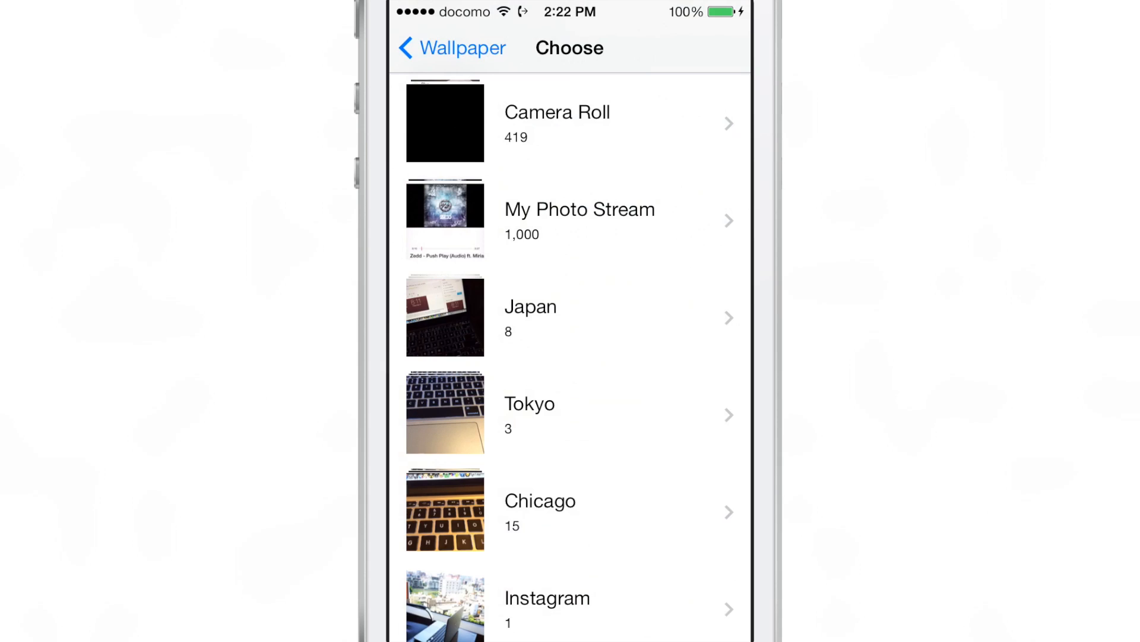
Return to Settings and open Activator's Anywhere gestures, showing the Status Bar section.
left_click(451, 48)
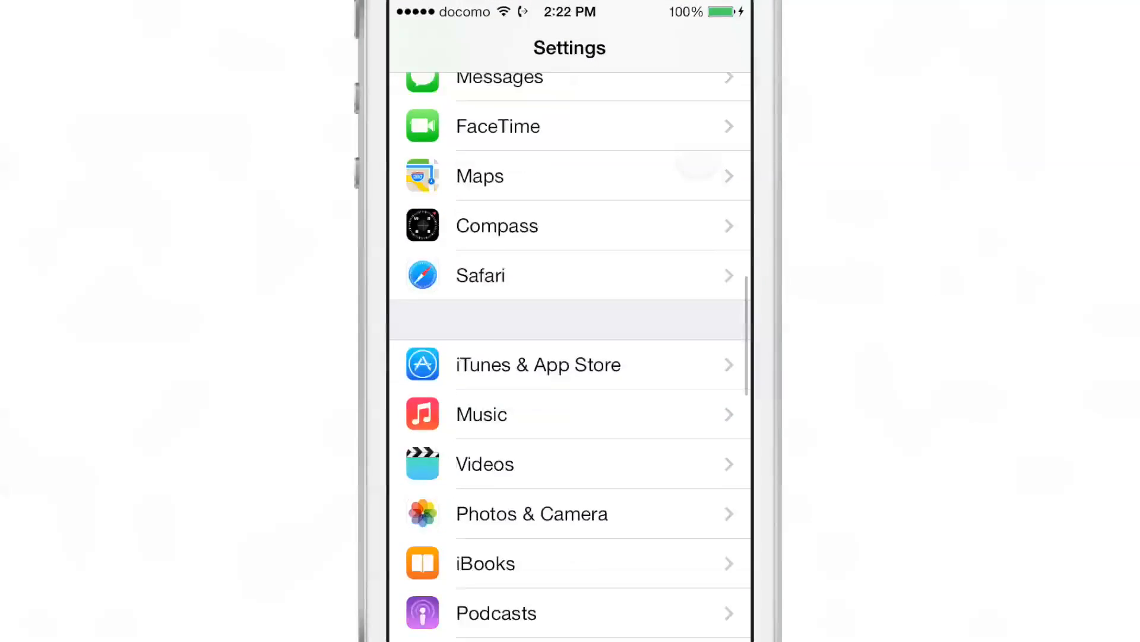
scroll("down", 3)
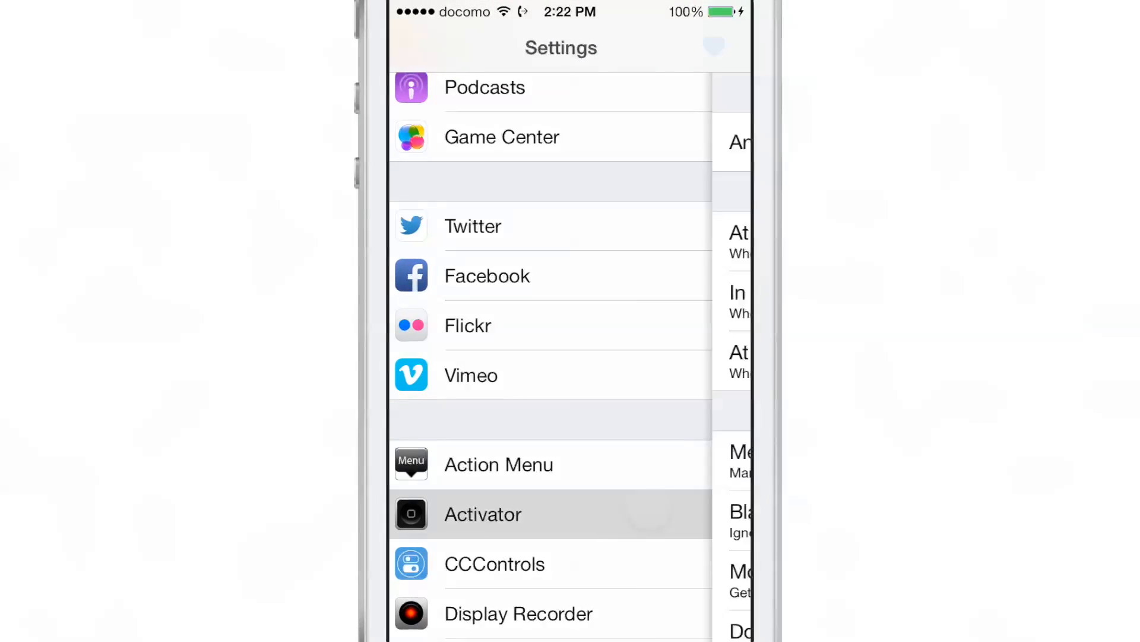
left_click(483, 513)
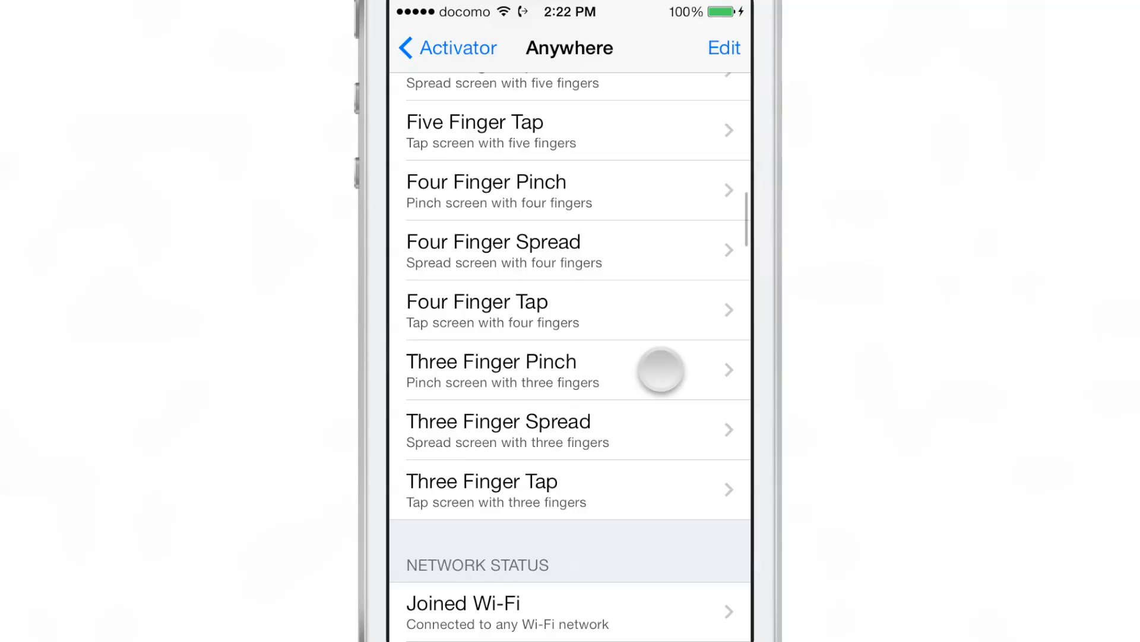
scroll("up", 3)
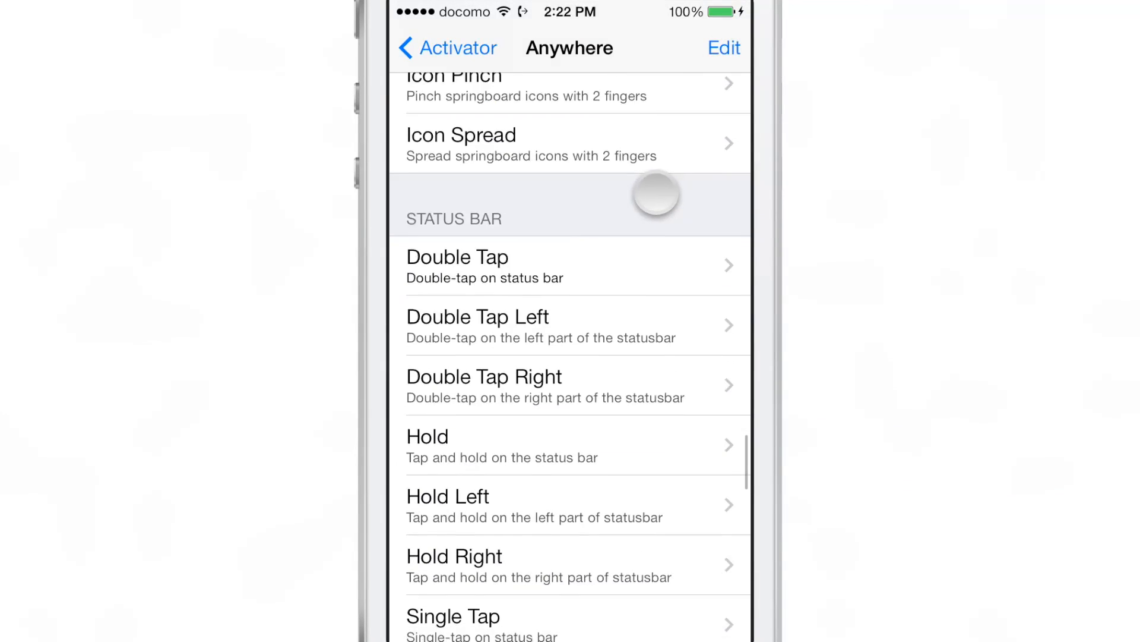
Assign WallCycler to the status-bar Double Tap event and return to the home screen.
left_click(574, 266)
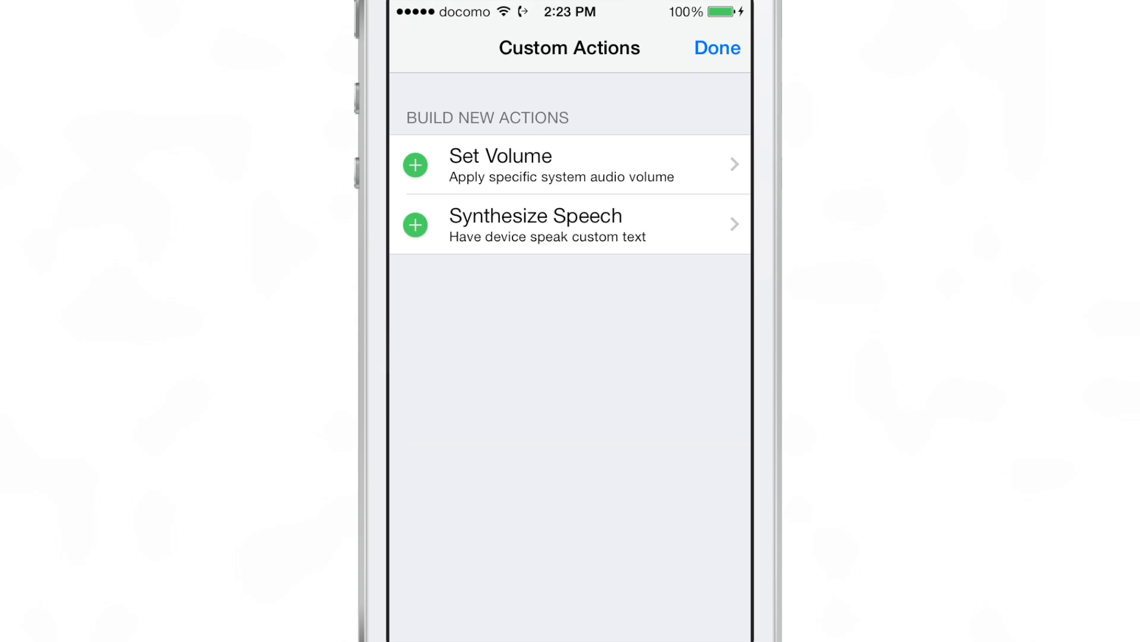
left_click(715, 48)
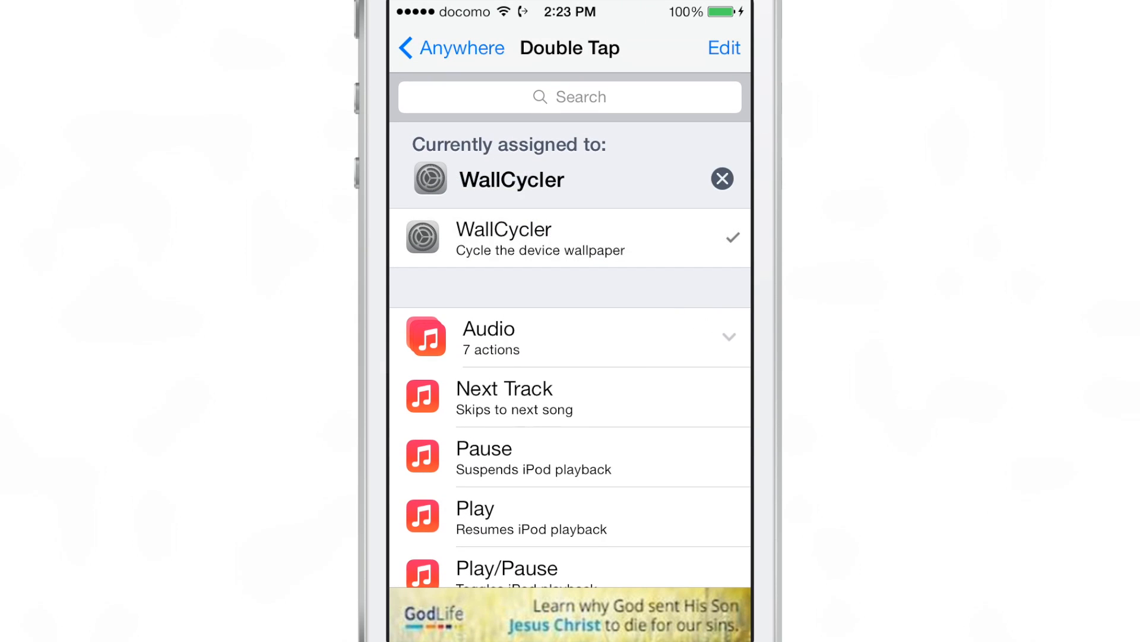
key("home")
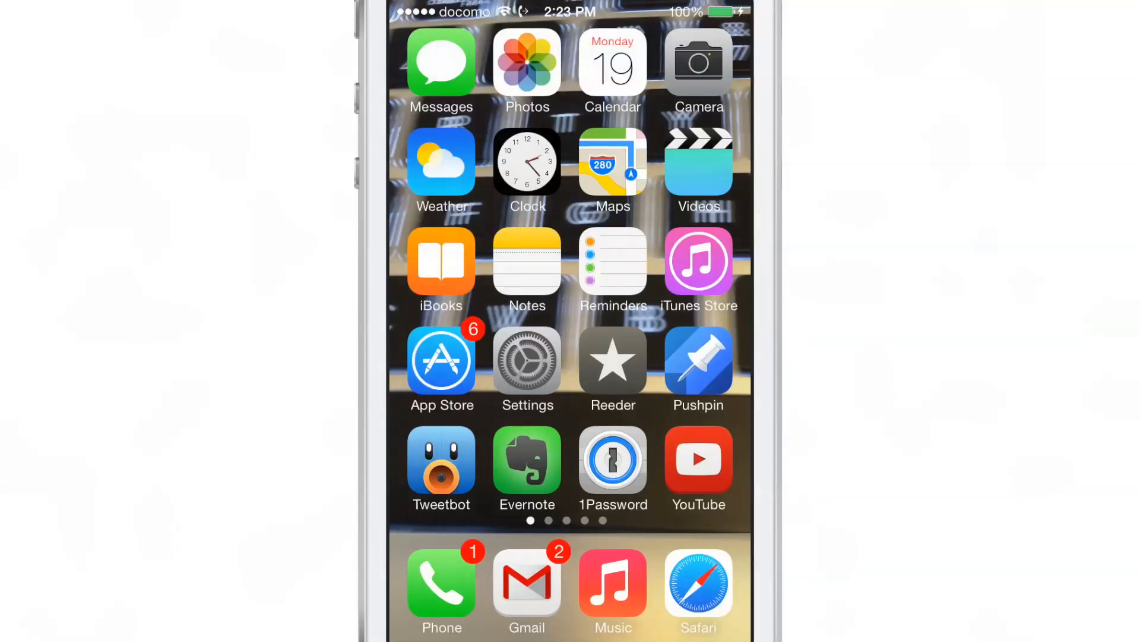